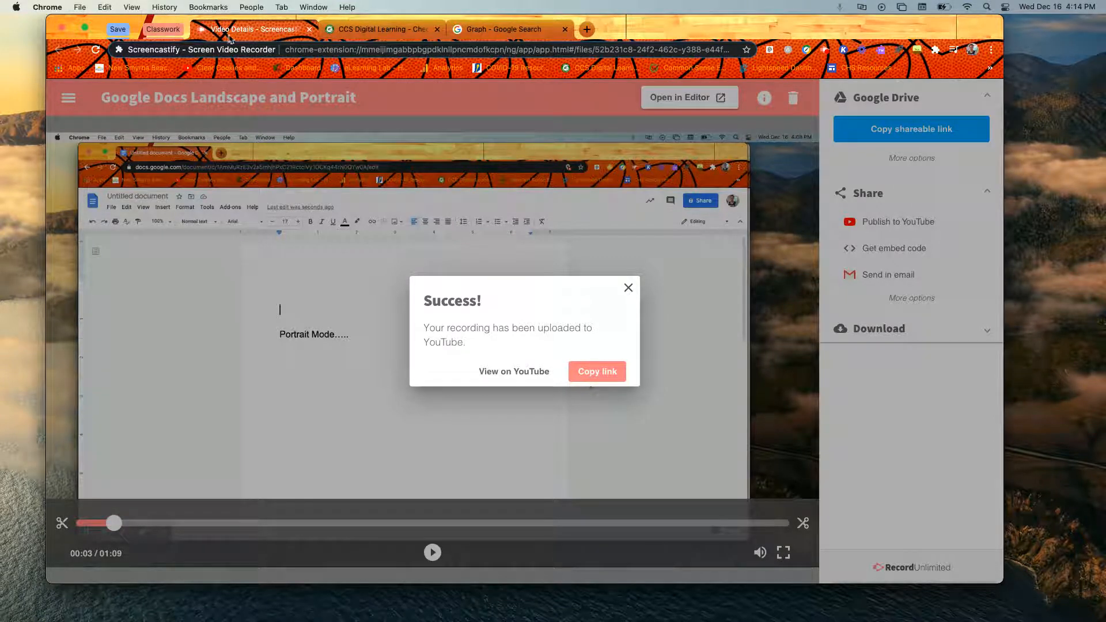
mouse_move(257, 29)
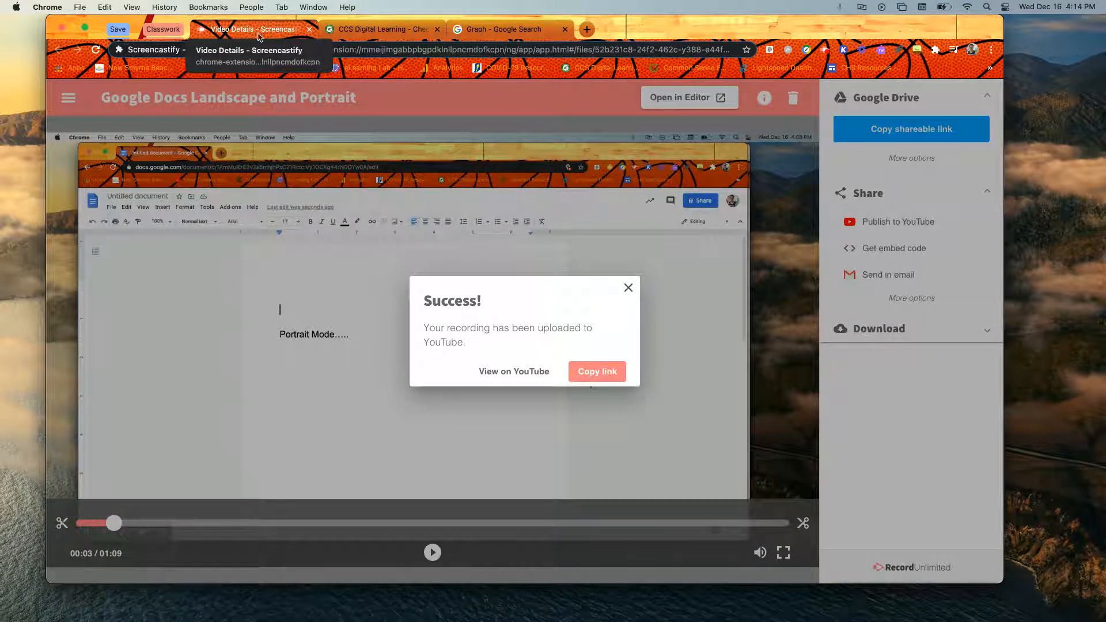
Step: Show the Add Tab to Group choices for the Screencastify Video Details tab
right_click(246, 29)
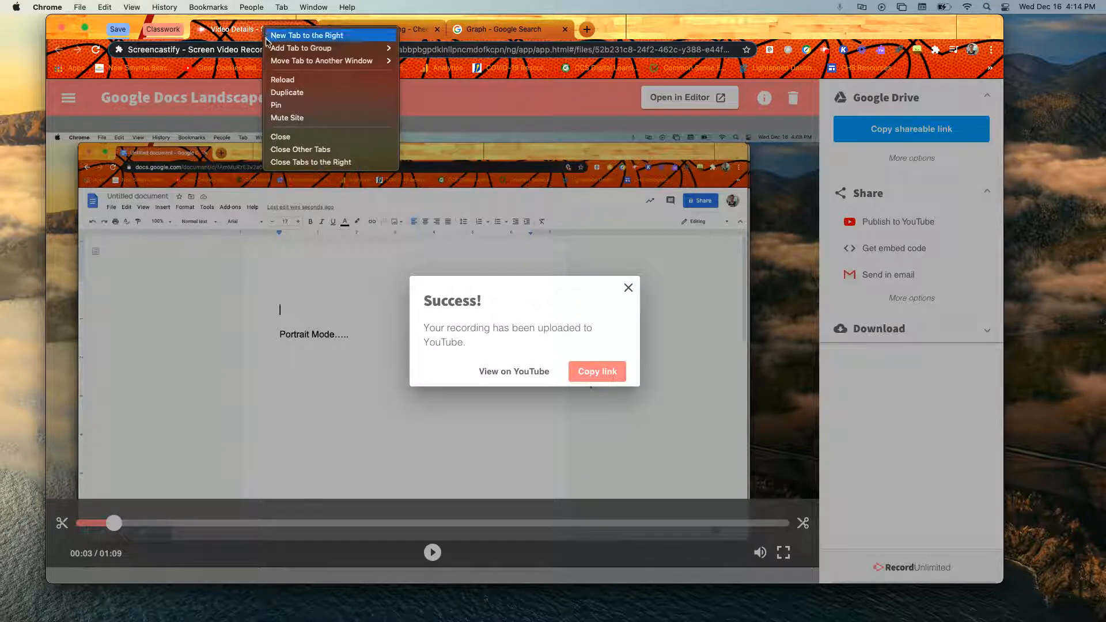
mouse_move(302, 49)
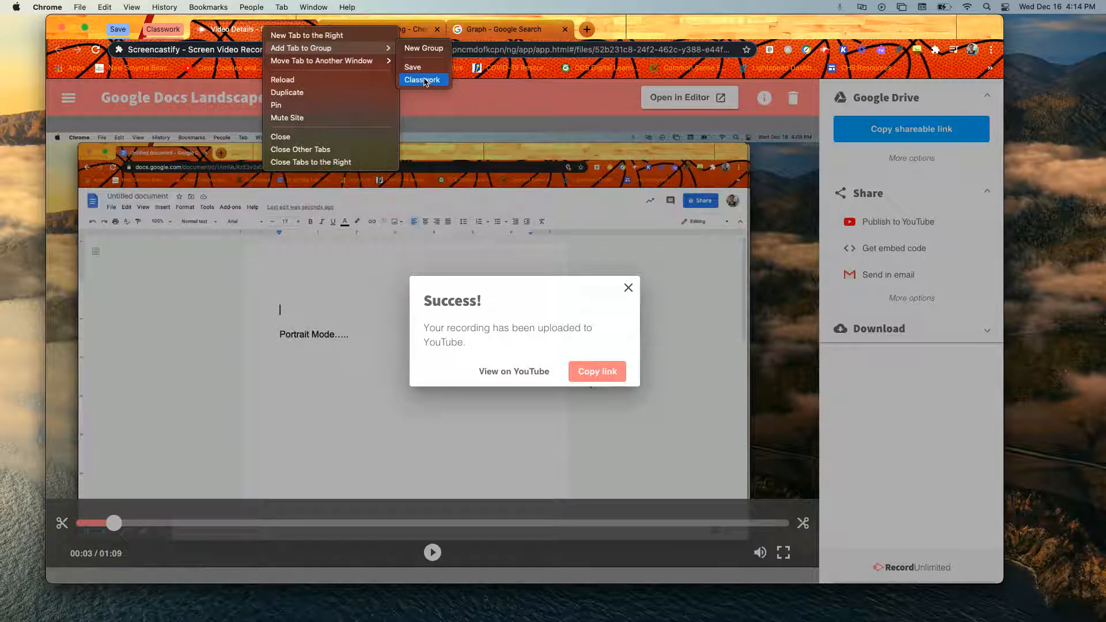
mouse_move(424, 48)
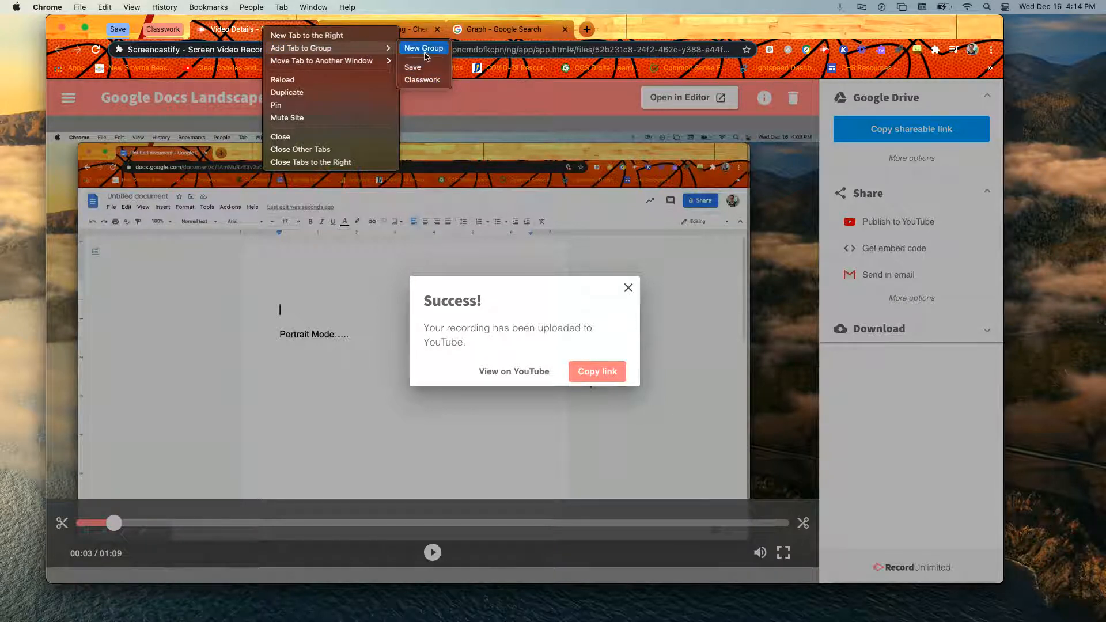
Step: Create a new tab group named 'Working' holding the Screencastify video tab
left_click(422, 49)
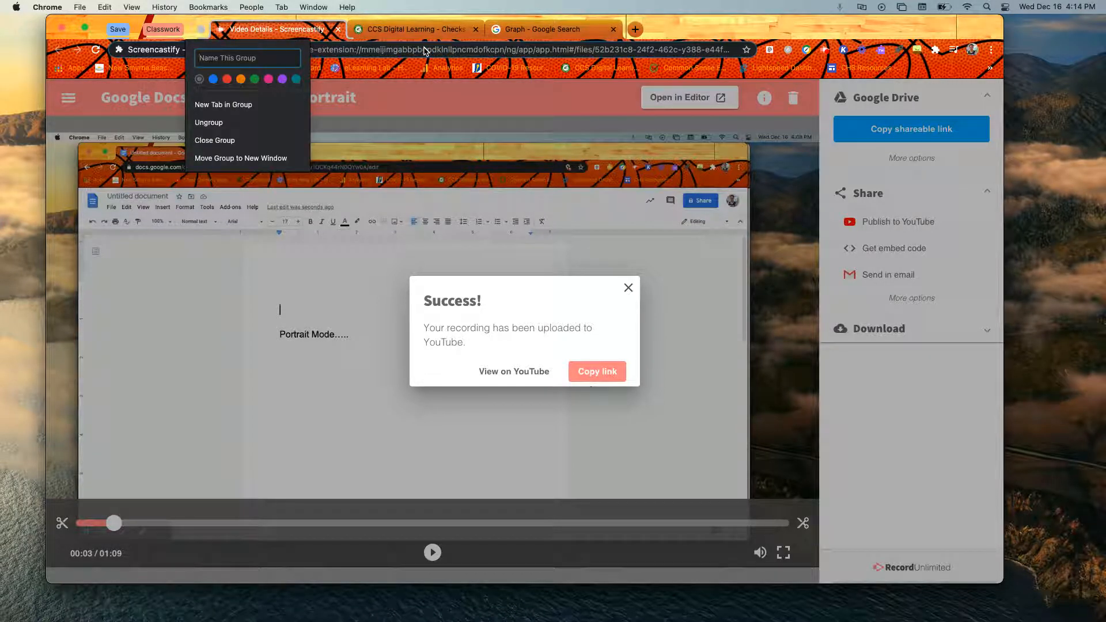
type("W")
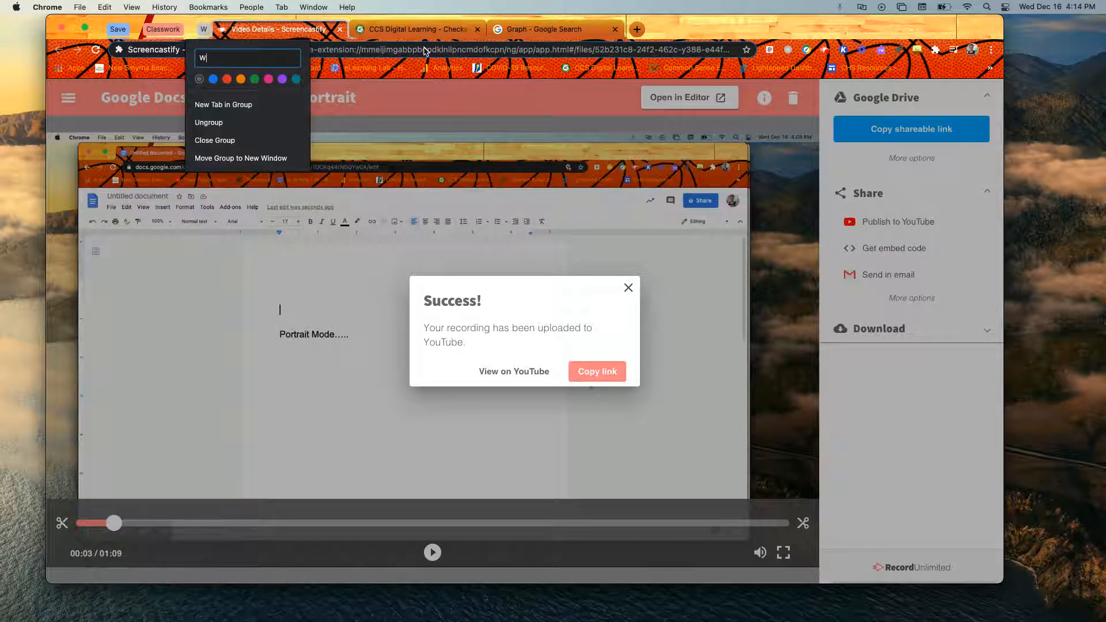
type("orking")
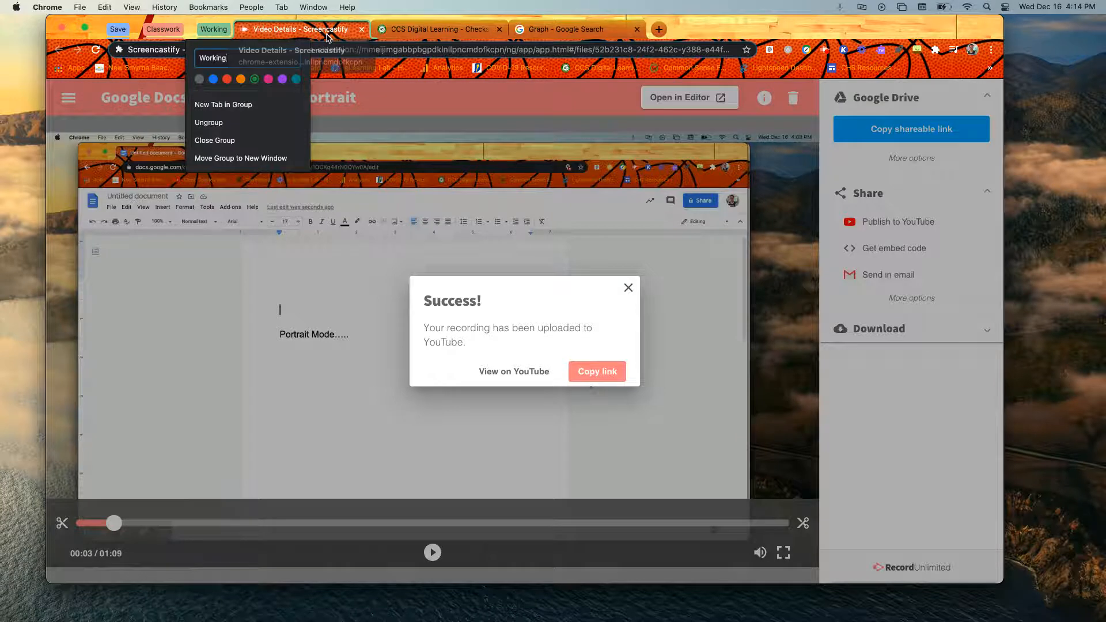
left_click(437, 30)
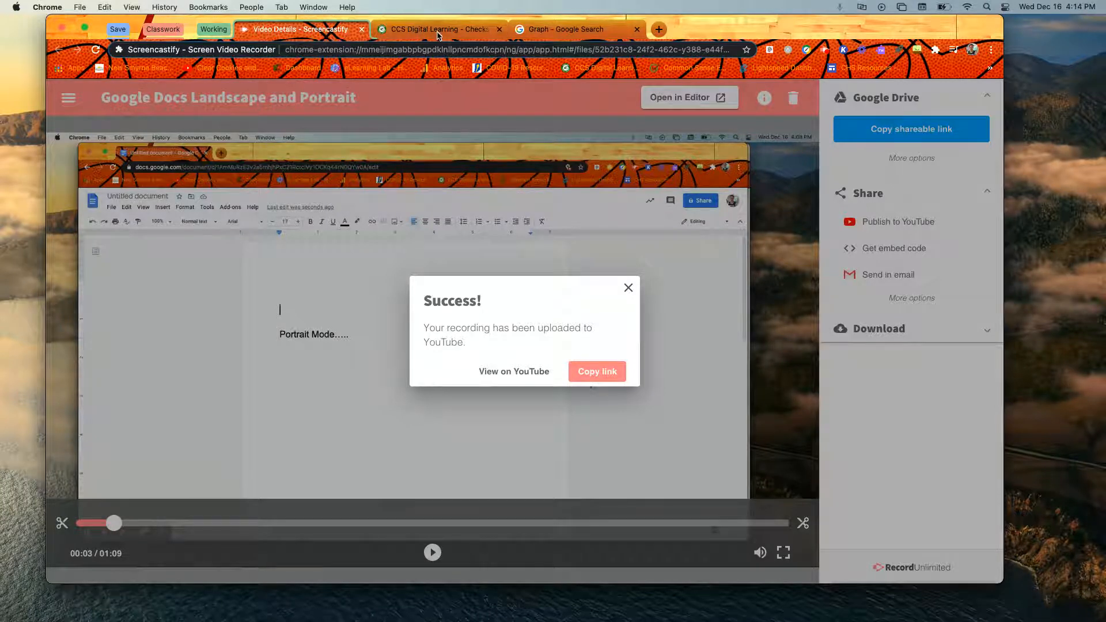
Step: Expand the Classwork group to its Docs and Slides tabs, then collapse the Working group
right_click(441, 29)
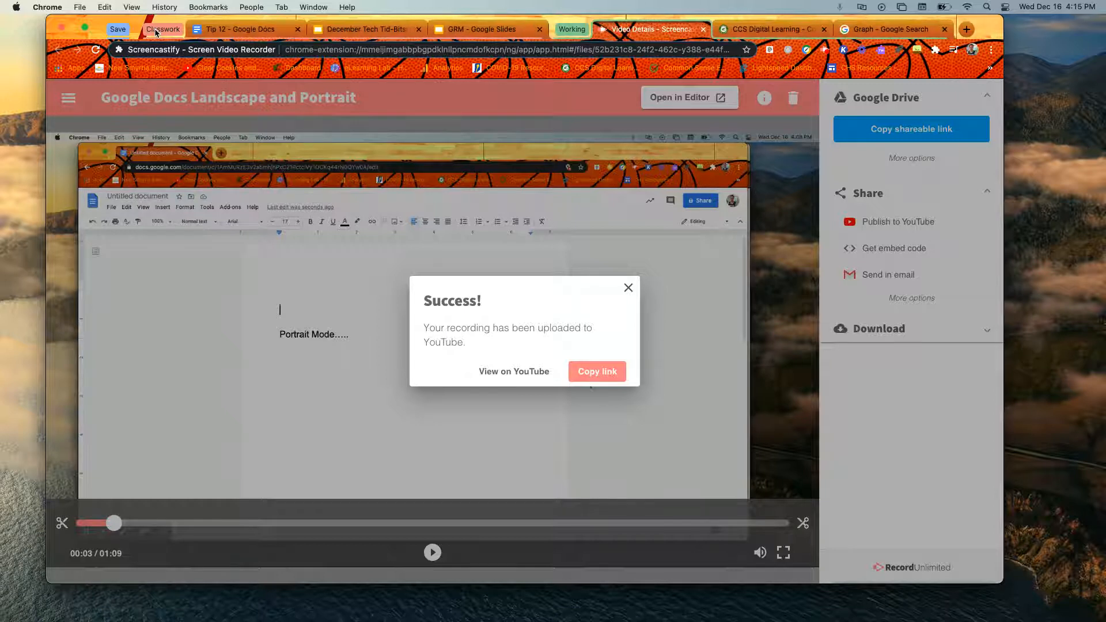
left_click(486, 29)
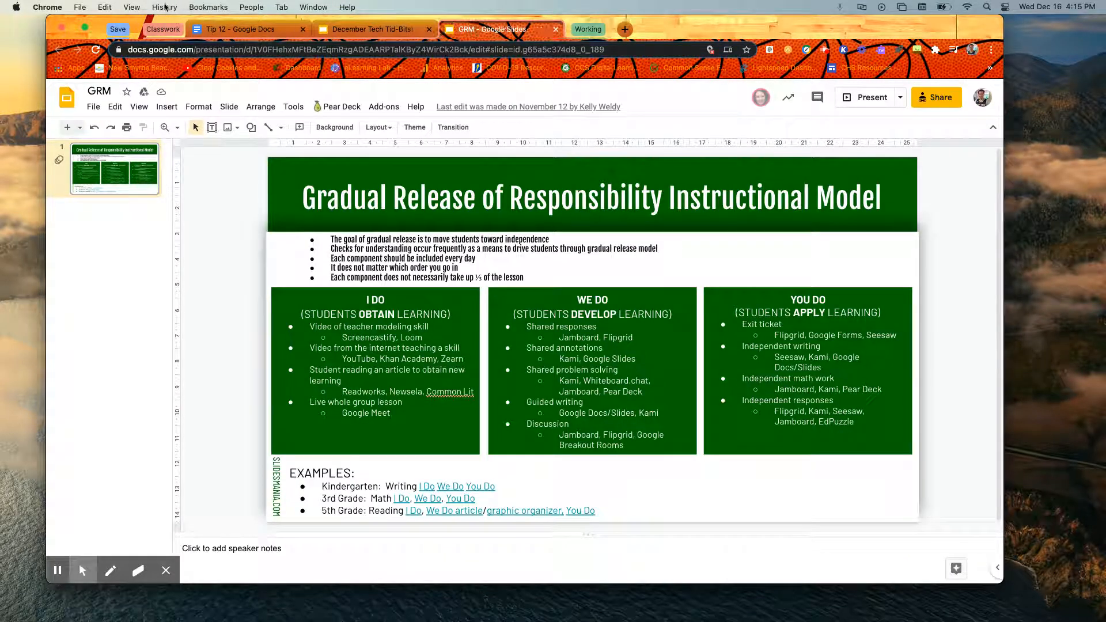